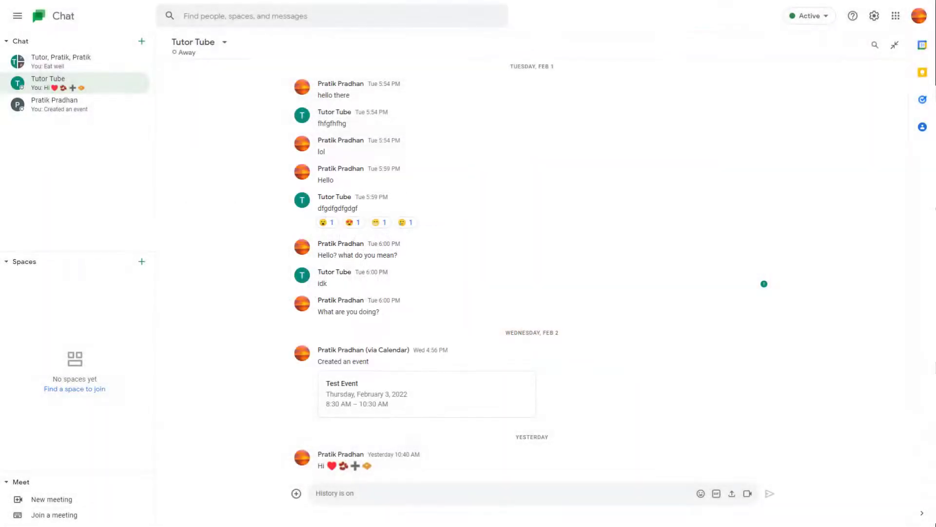
{"action": "mouse_move", "coordinate": [631, 317]}
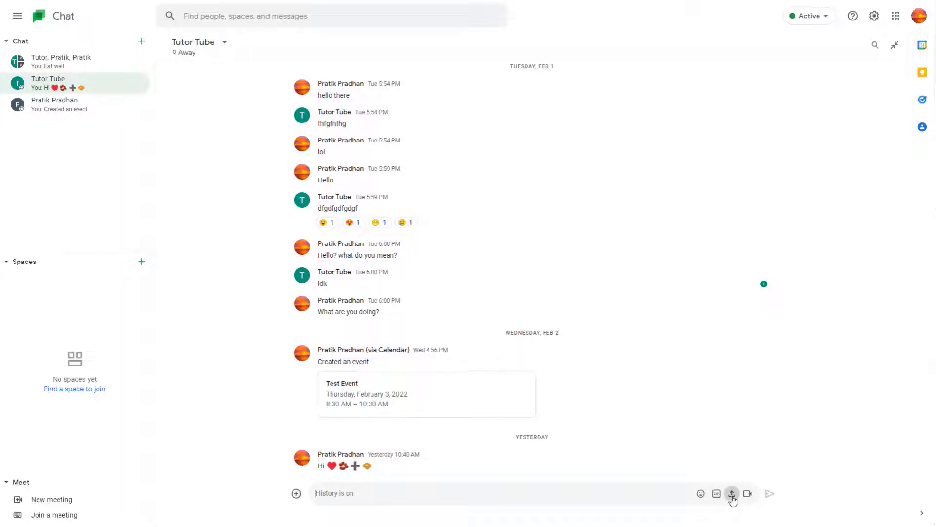
Send the sunset photo 21.jpg from the Images folder into the Tutor Tube chat
{"action": "left_click", "coordinate": [733, 494]}
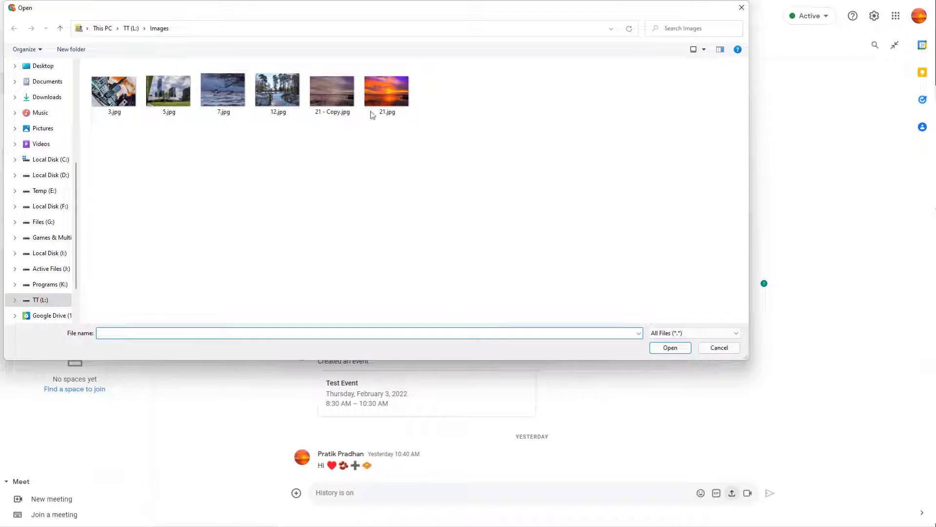
{"action": "left_click", "coordinate": [386, 90]}
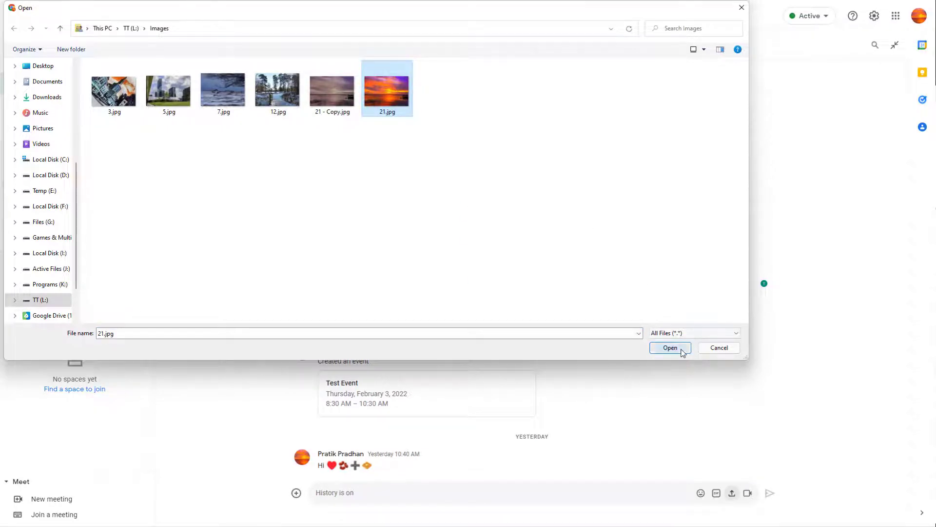
{"action": "left_click", "coordinate": [670, 348]}
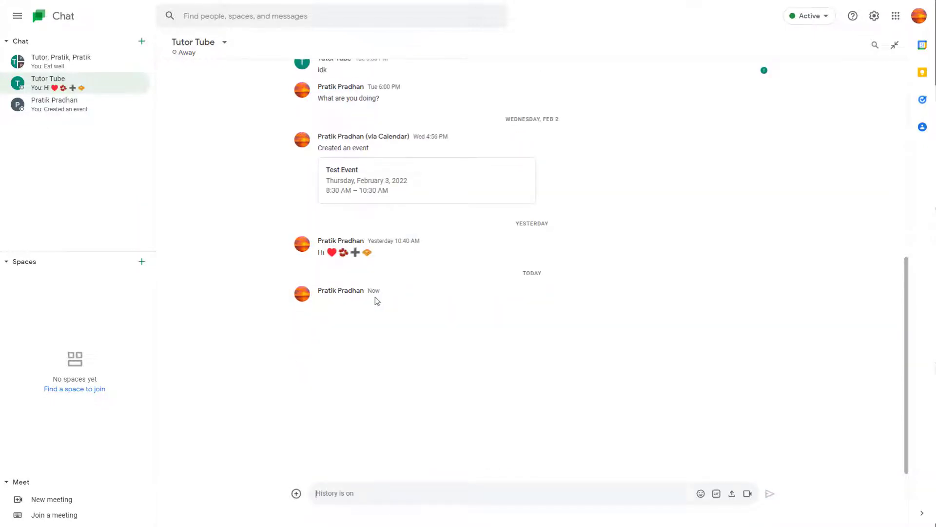
Send the Word.indd file from the TT (L:) drive into the Tutor Tube chat
{"action": "left_click", "coordinate": [731, 493]}
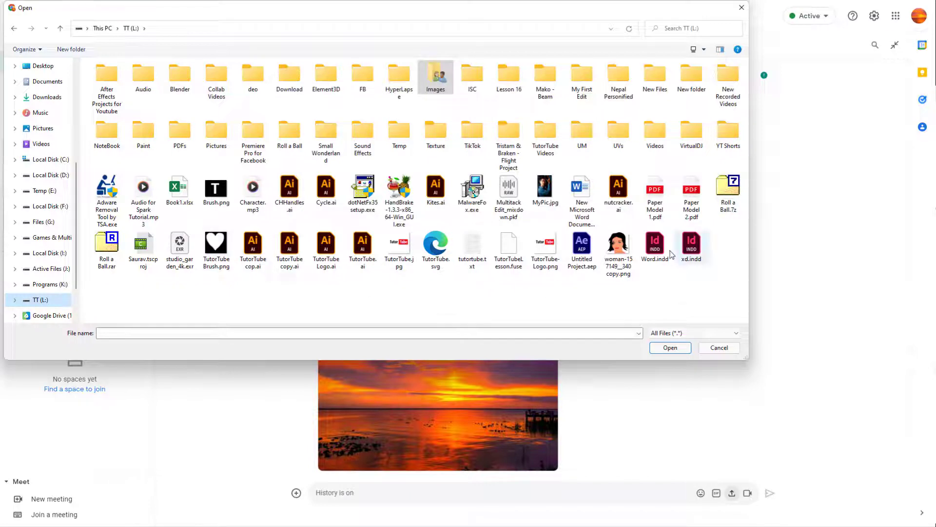
{"action": "left_click", "coordinate": [655, 245]}
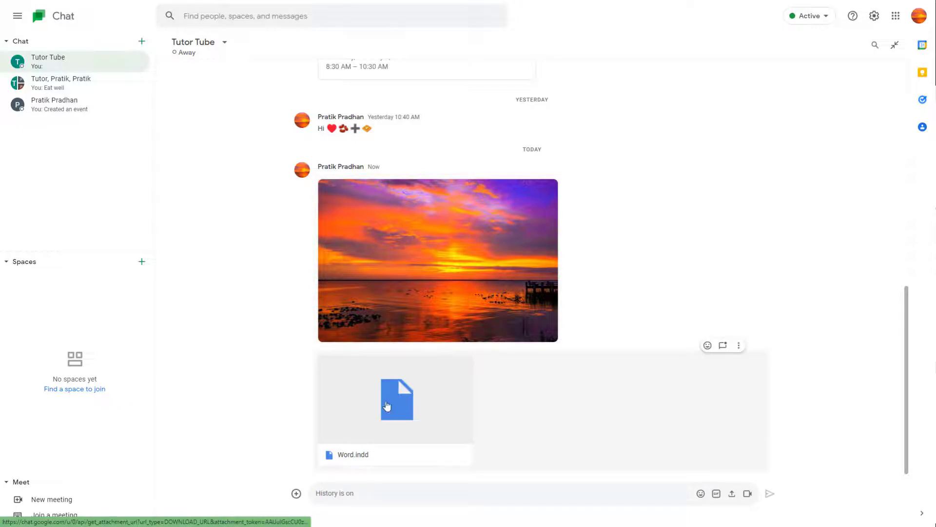
{"action": "mouse_move", "coordinate": [405, 412]}
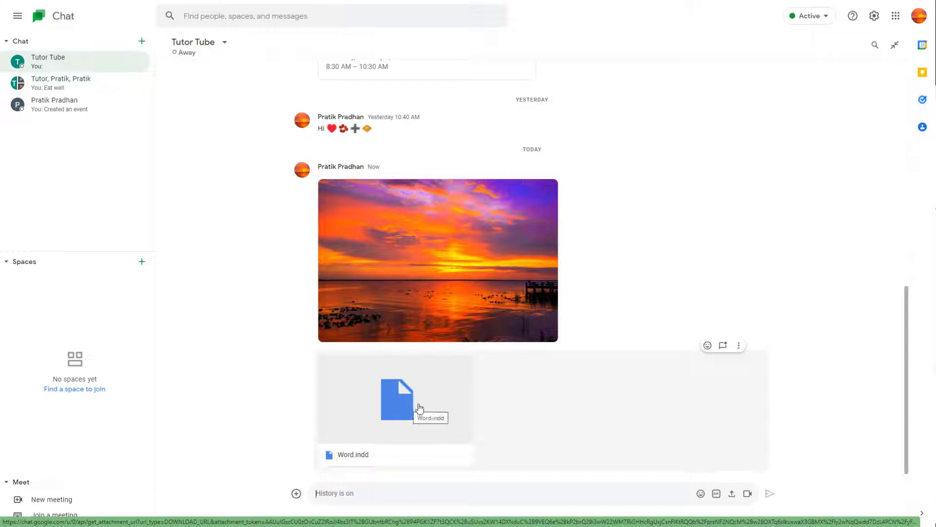
{"action": "mouse_move", "coordinate": [711, 437]}
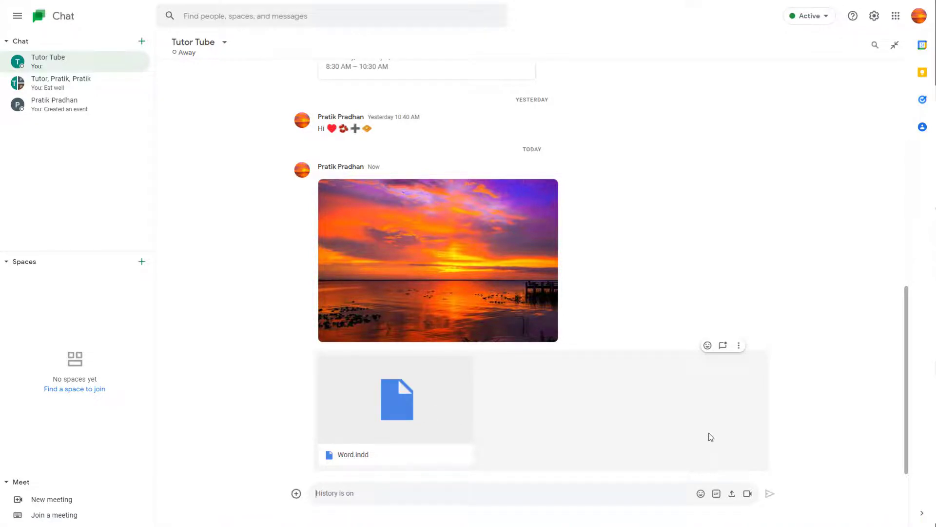